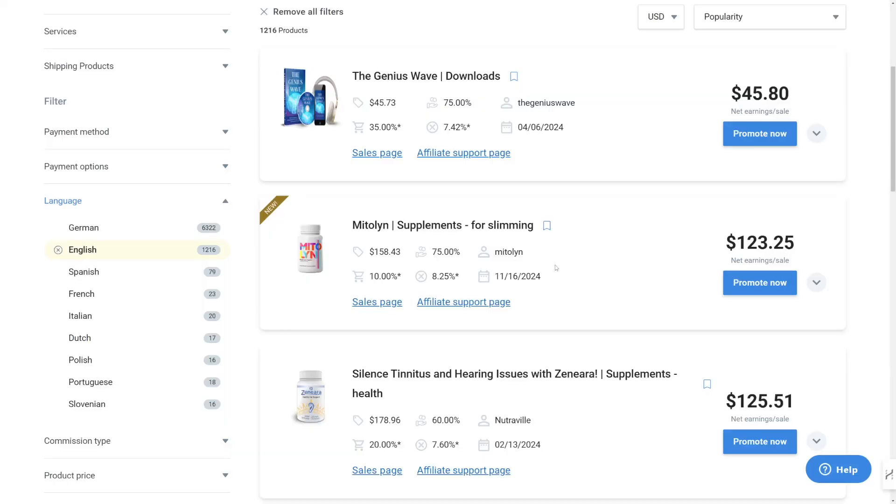
mouse_move(582, 284)
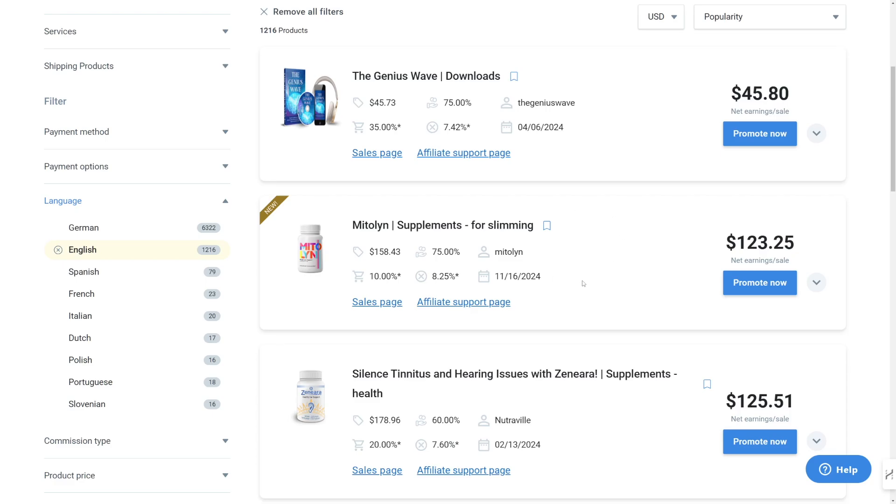
mouse_move(655, 216)
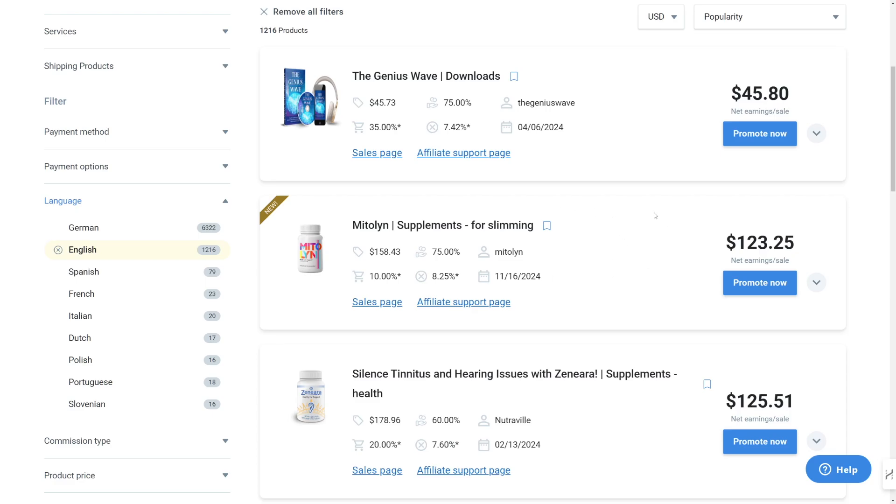
mouse_move(643, 254)
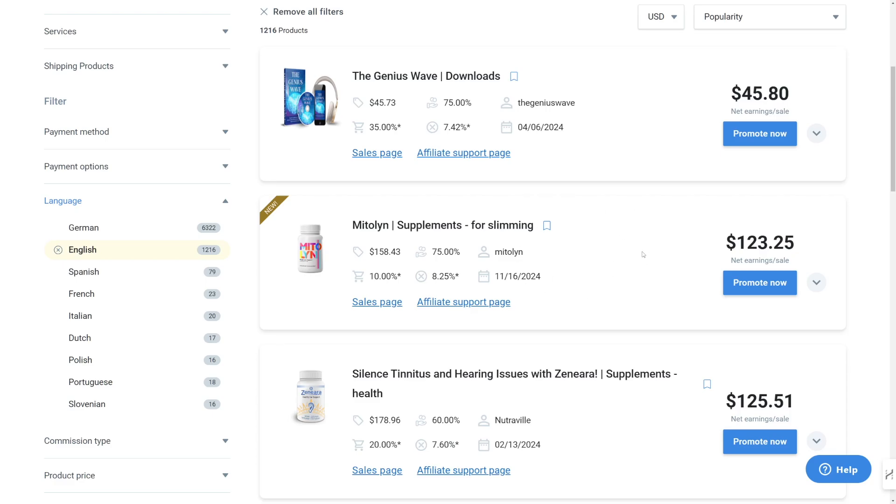
mouse_move(600, 266)
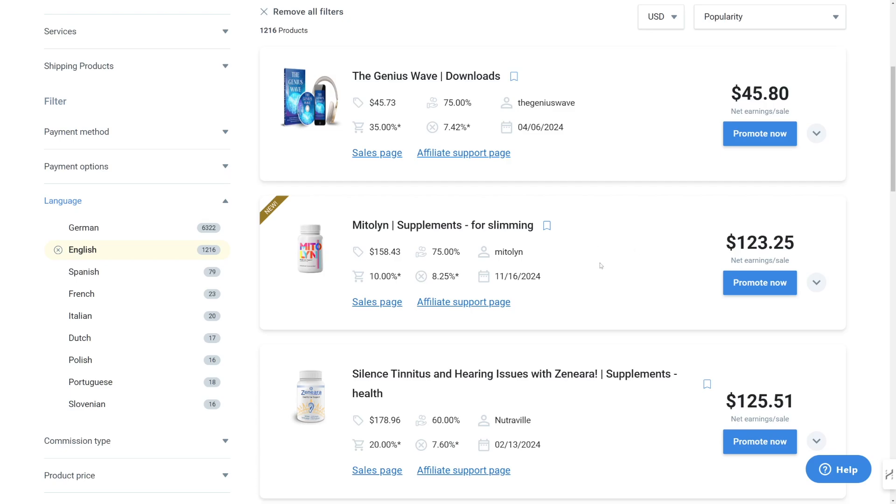
mouse_move(356, 239)
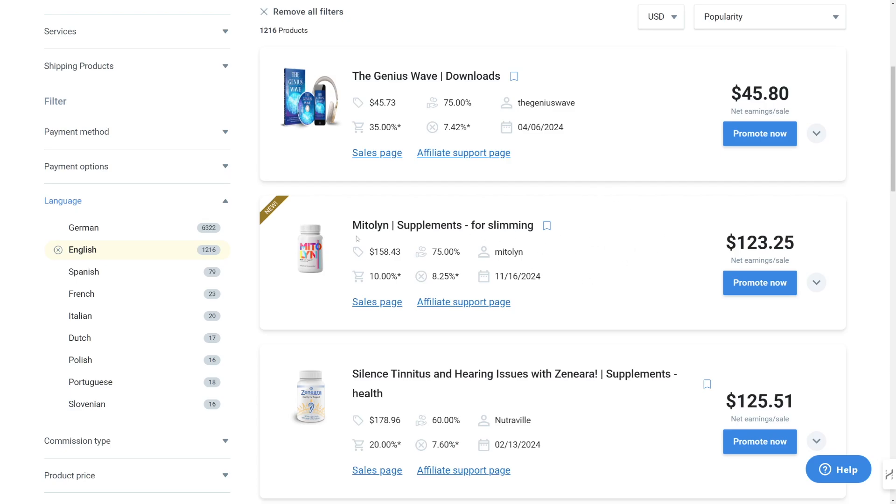
mouse_move(653, 271)
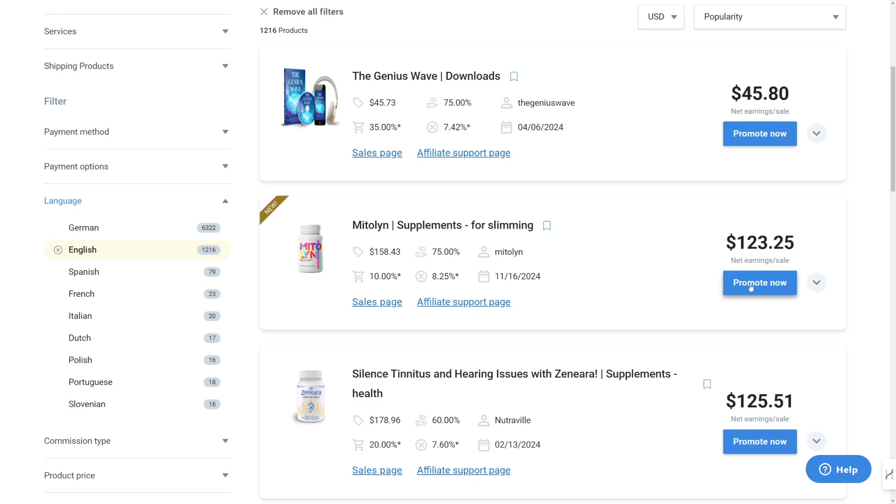
Promote Mitolyn, copy its affiliate promolink and confirm the notice
left_click(759, 282)
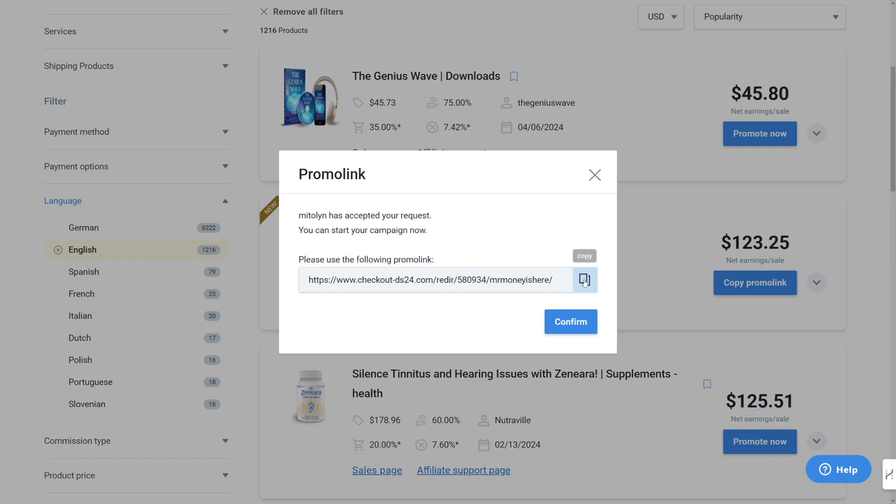
left_click(584, 279)
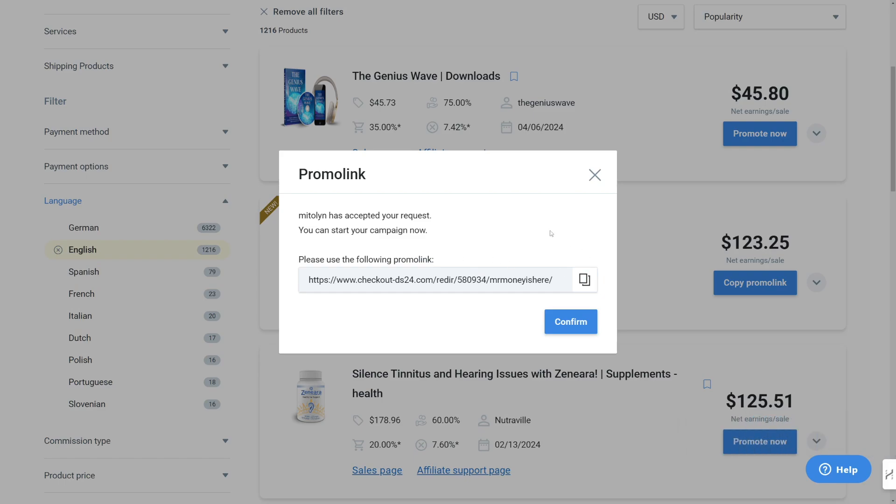
left_click(569, 321)
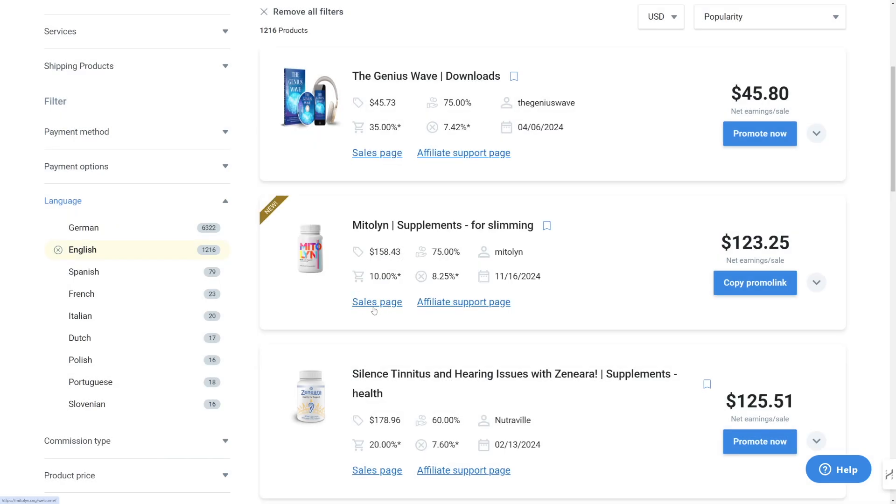
View the Mitolyn sales page down to the $59, $147 and $234 bottle offers
left_click(376, 302)
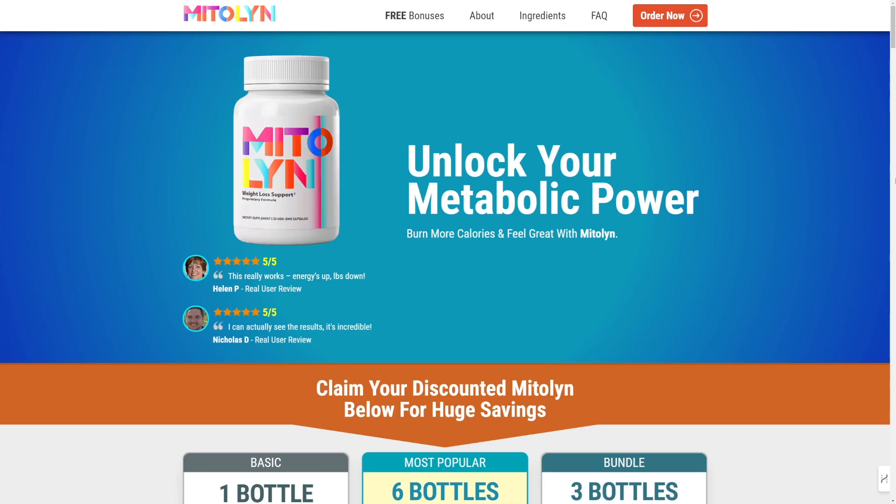
mouse_move(724, 282)
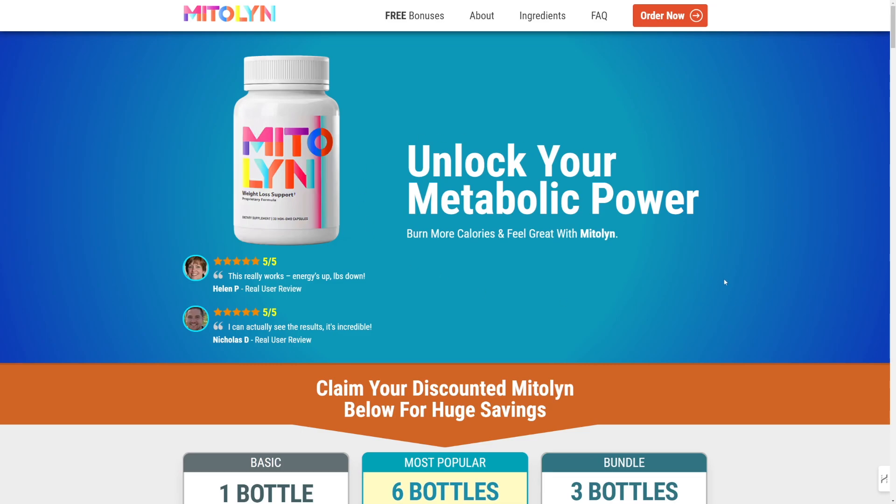
scroll("down", 3)
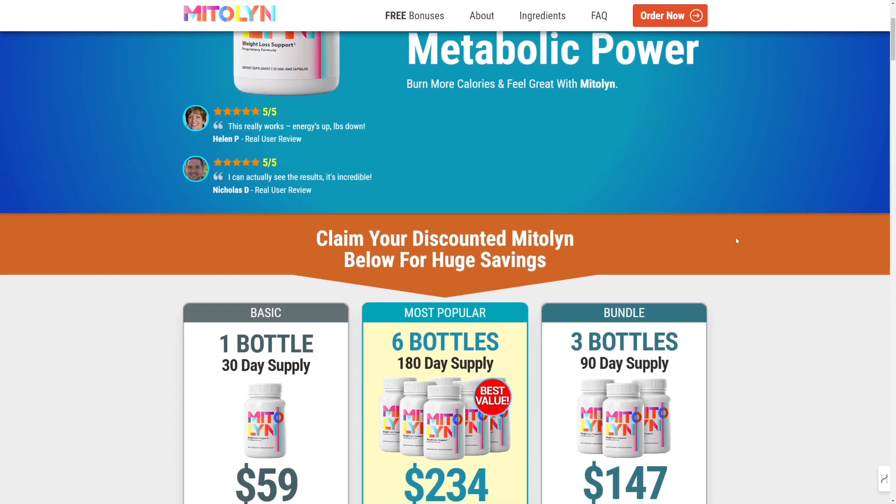
scroll("down", 3)
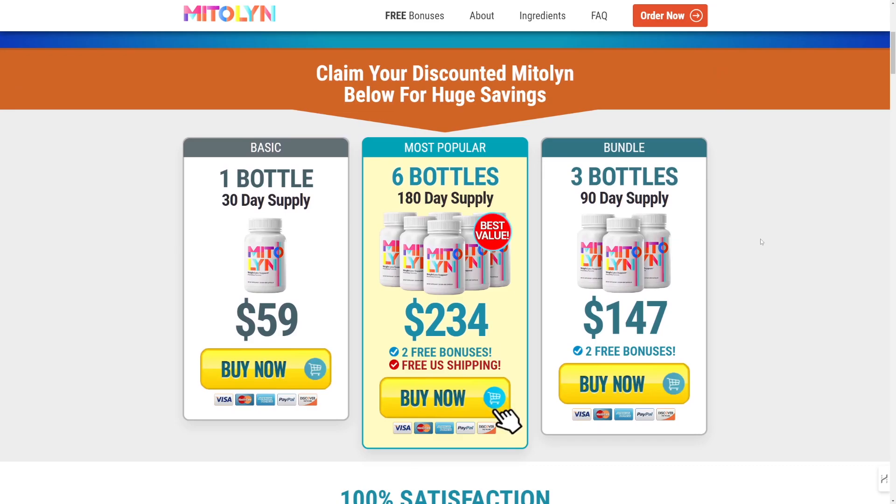
scroll("down", 3)
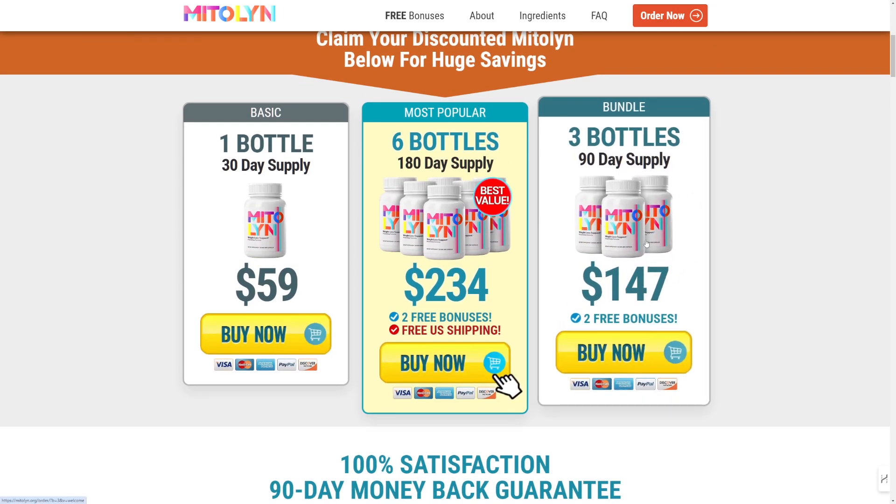
mouse_move(635, 251)
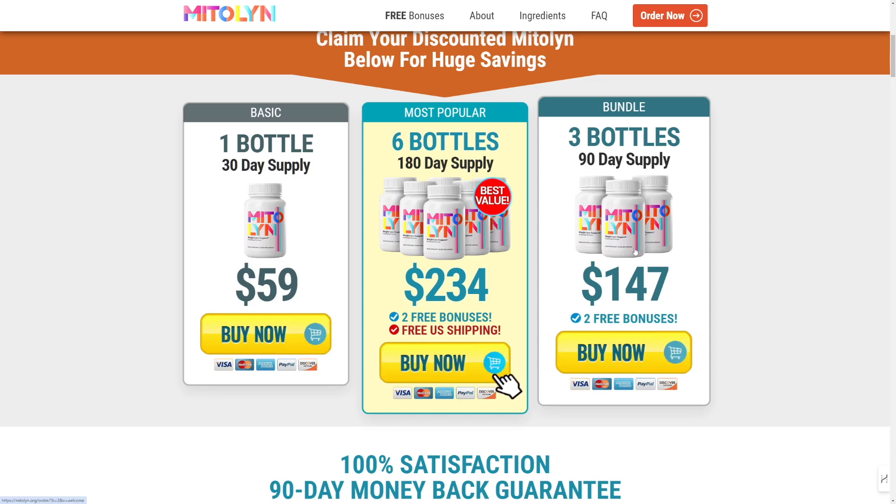
mouse_move(690, 217)
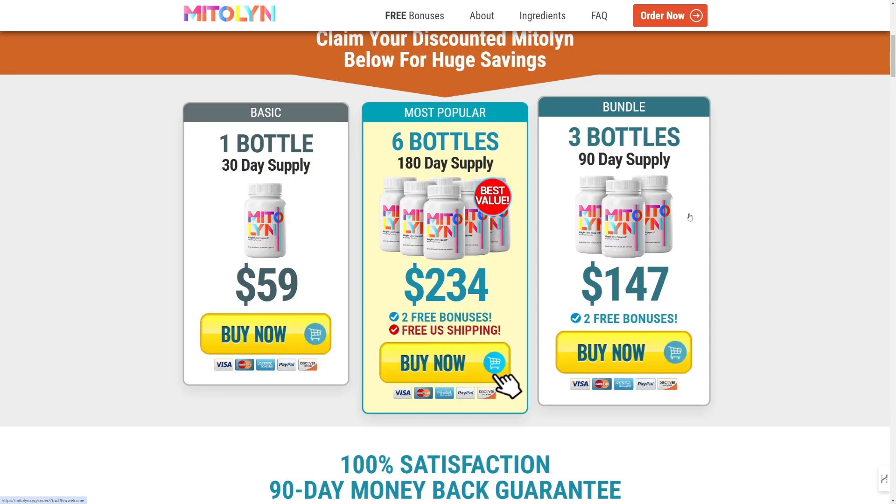